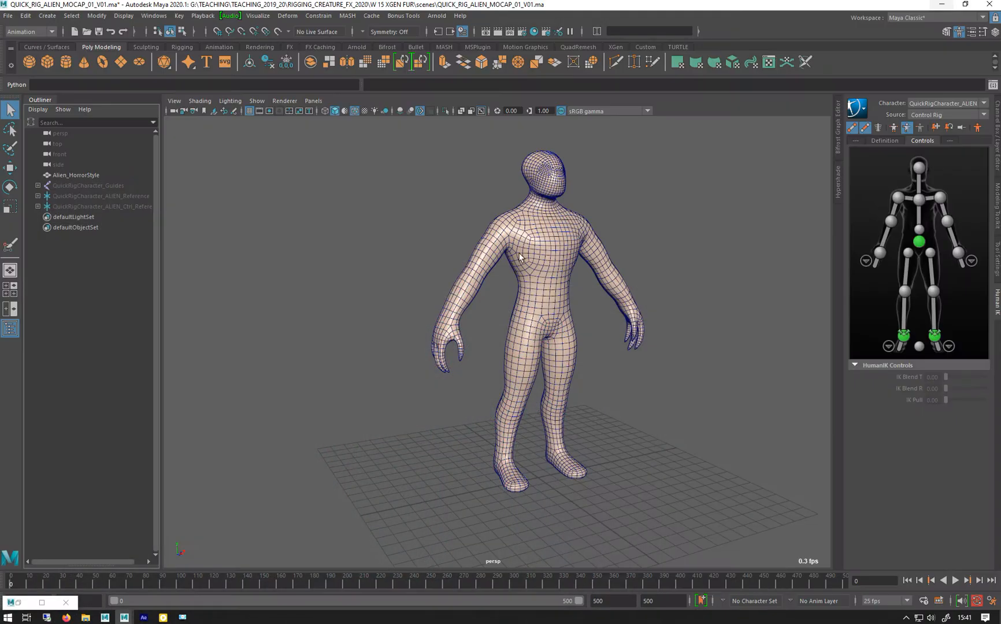
pyautogui.moveTo(597, 303)
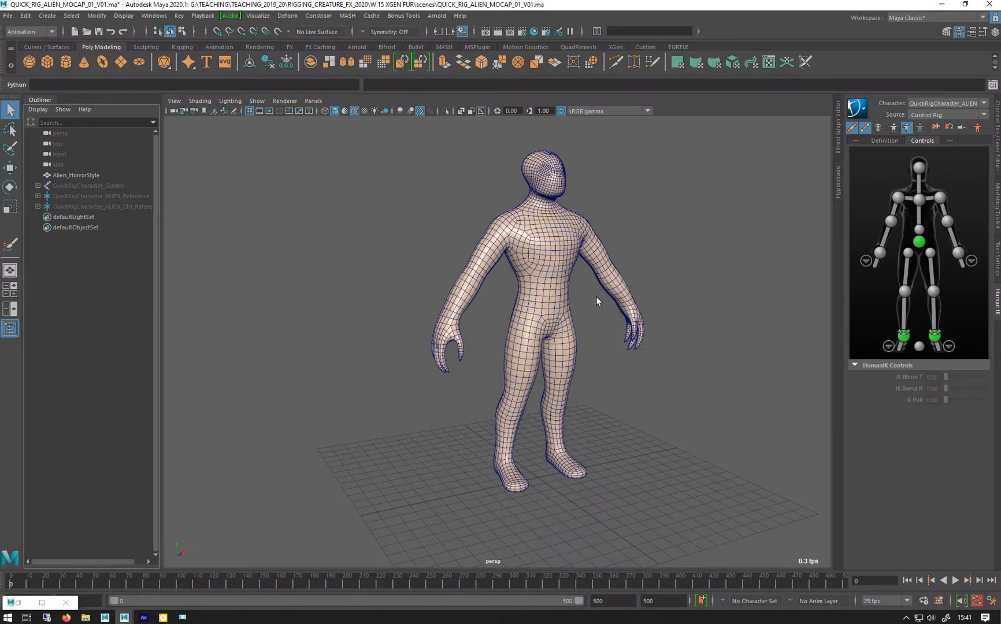
# Browse the biped sculpting base meshes and orbit around the alien model.
pyautogui.moveTo(597, 300); pyautogui.dragTo(482, 266)
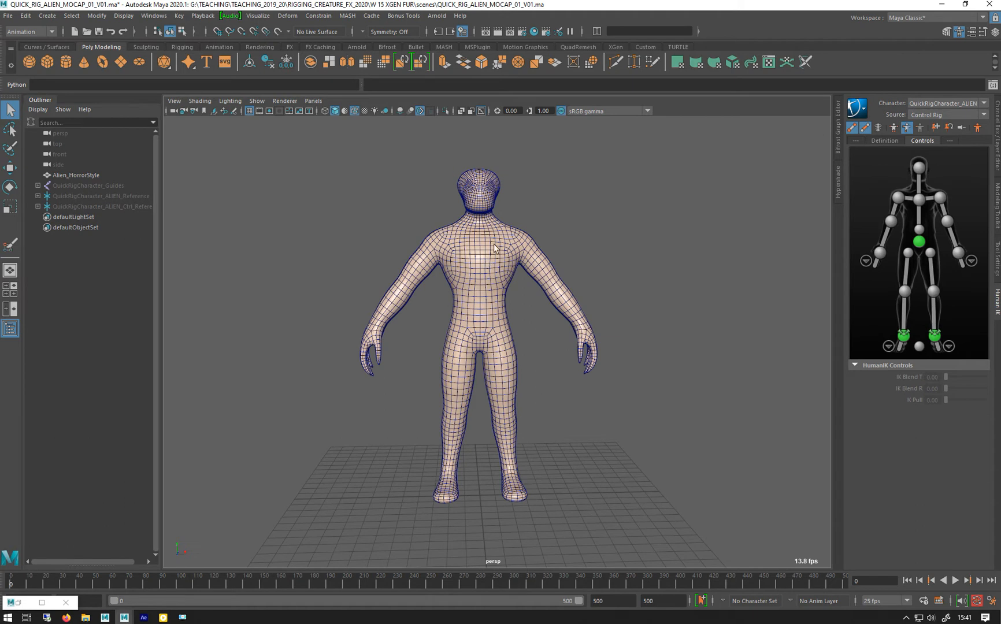
pyautogui.moveTo(410, 222)
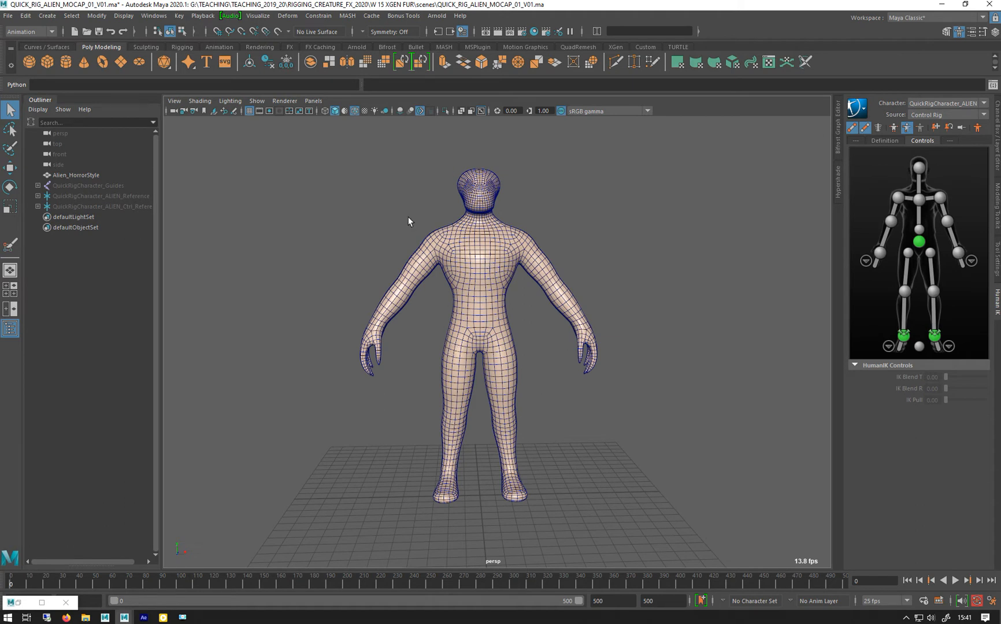
pyautogui.moveTo(516, 277)
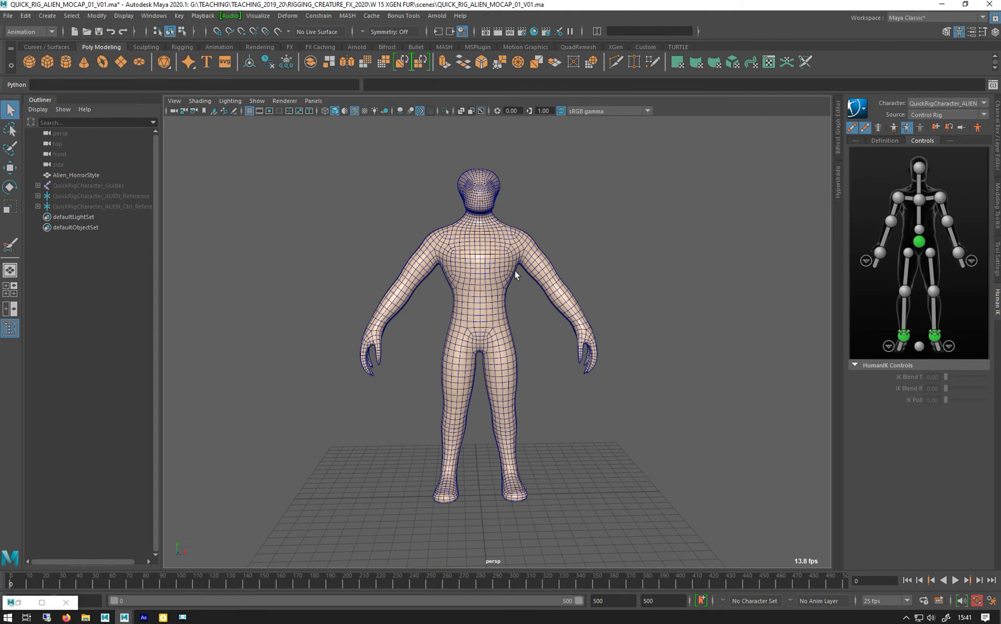
pyautogui.moveTo(522, 278)
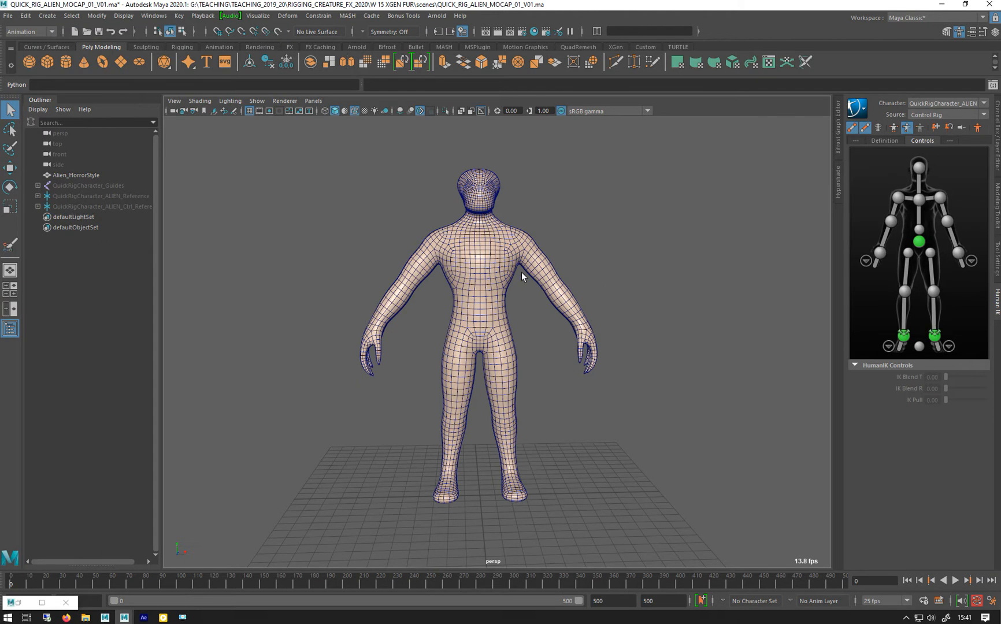
pyautogui.moveTo(490, 334)
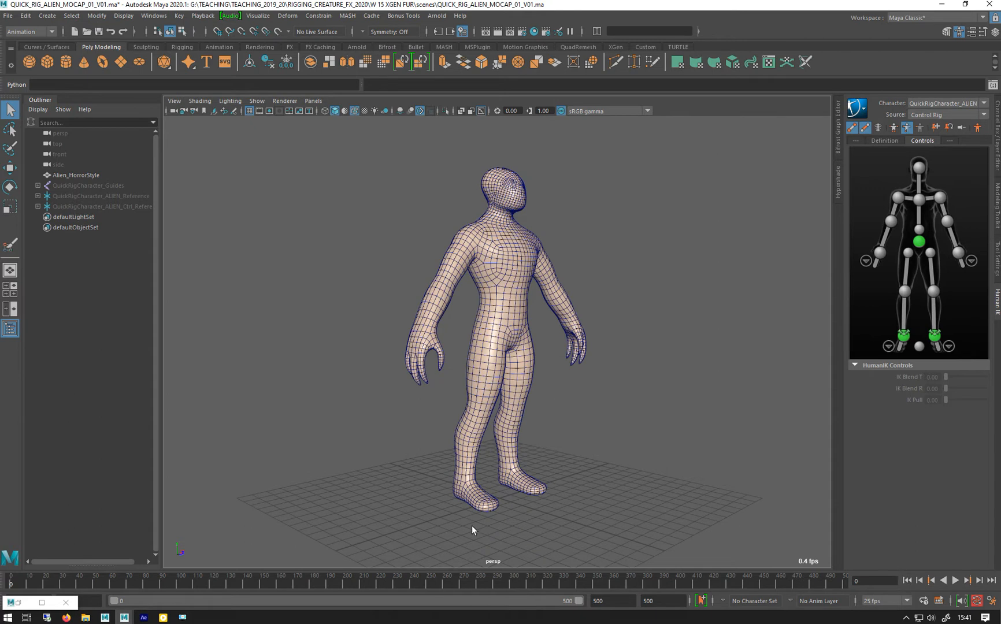
pyautogui.moveTo(85, 584)
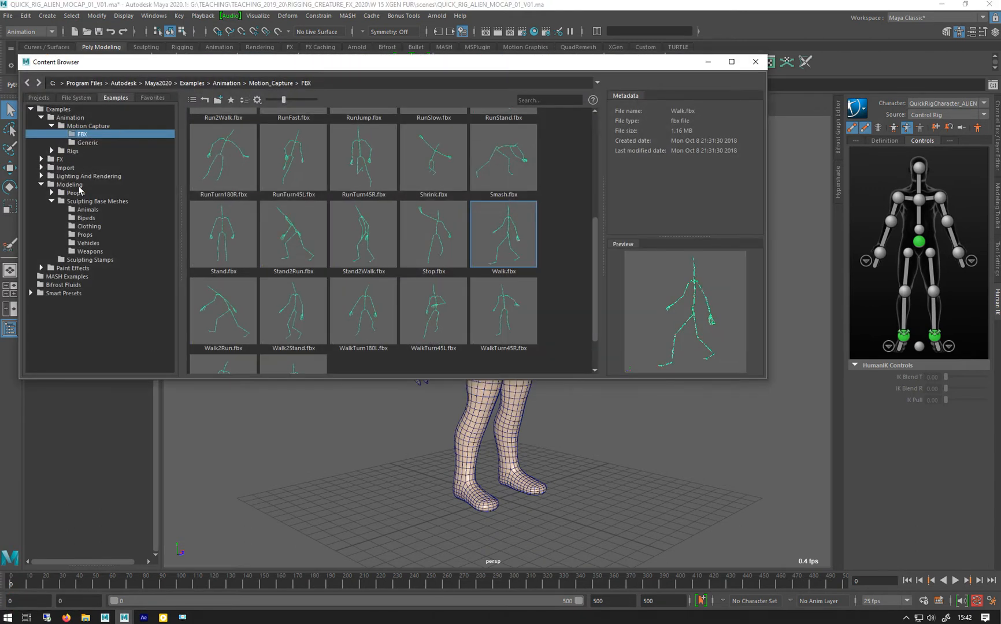
pyautogui.click(86, 218)
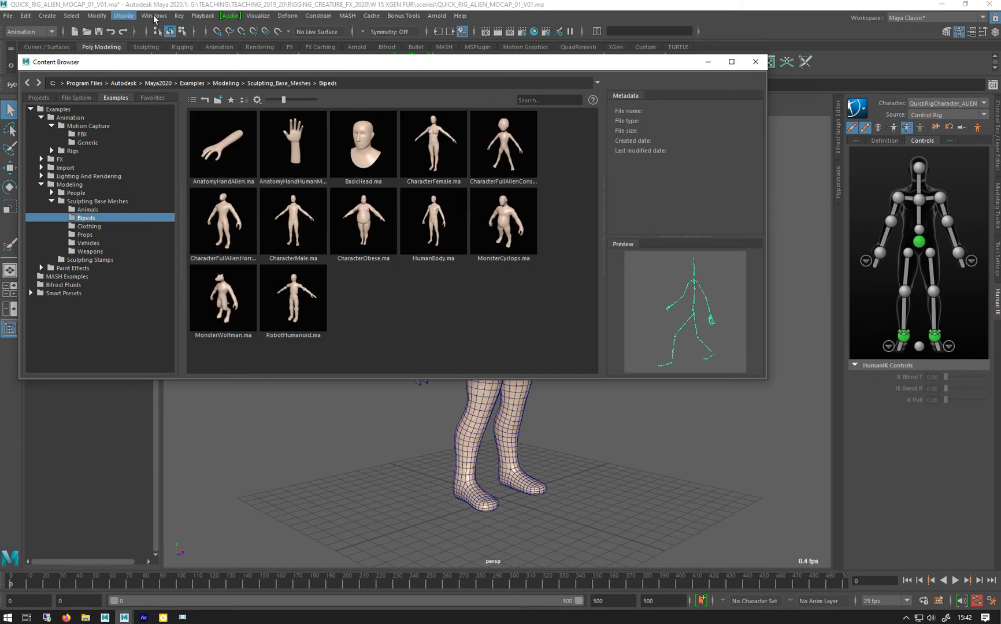
pyautogui.click(153, 16)
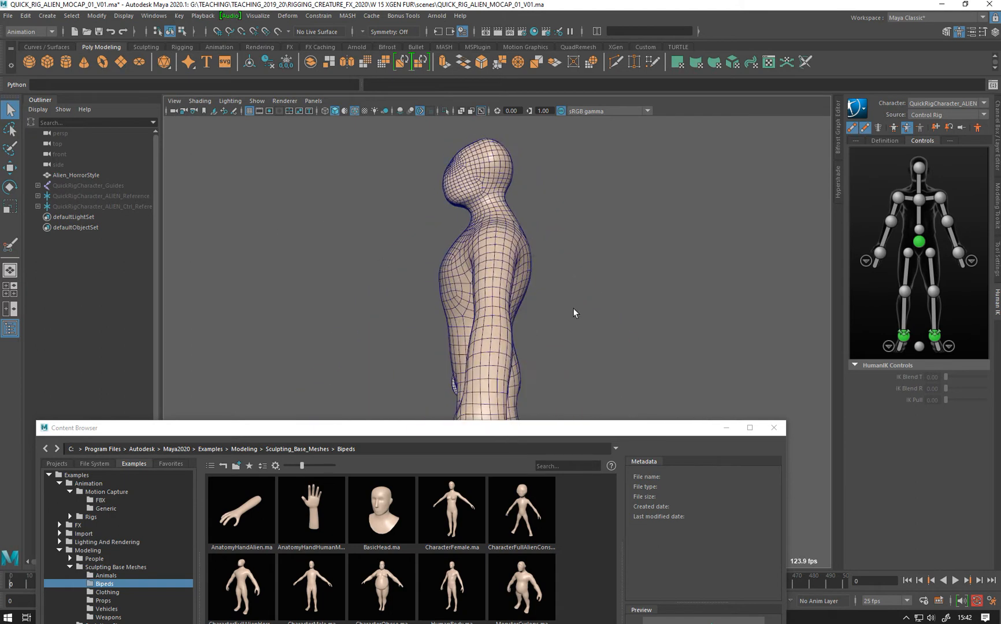
pyautogui.moveTo(574, 312); pyautogui.dragTo(480, 276)
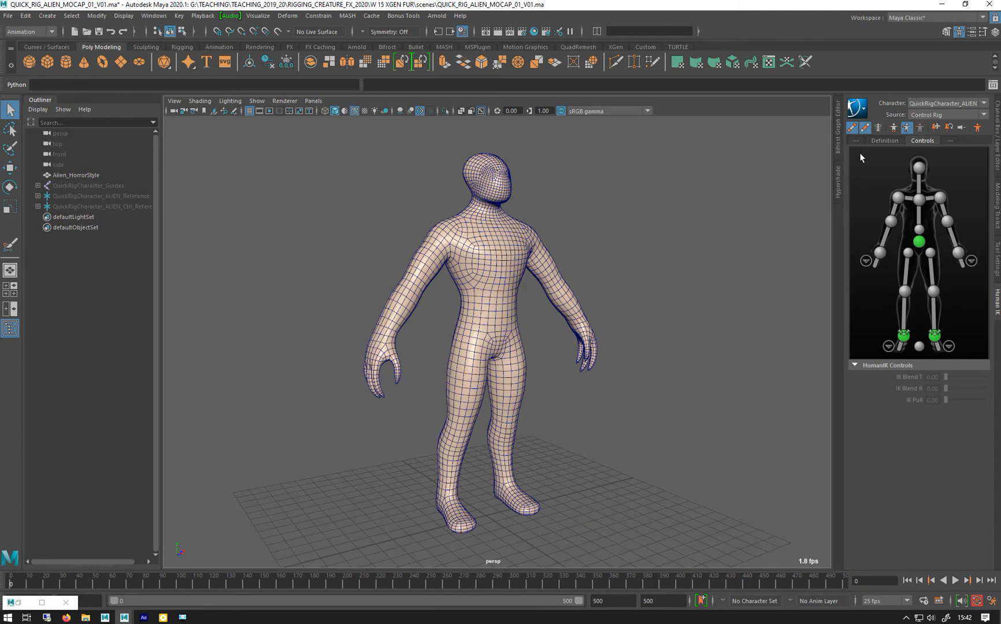
pyautogui.moveTo(108, 573)
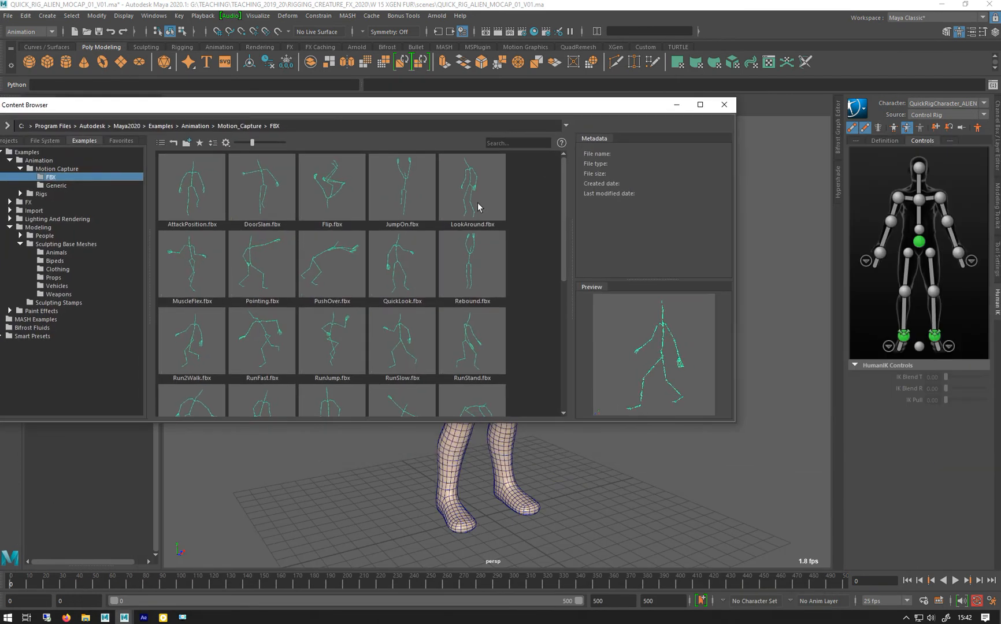
# Add the Walk.fbx motion-capture example to the scene as a reference.
pyautogui.scroll(-3)
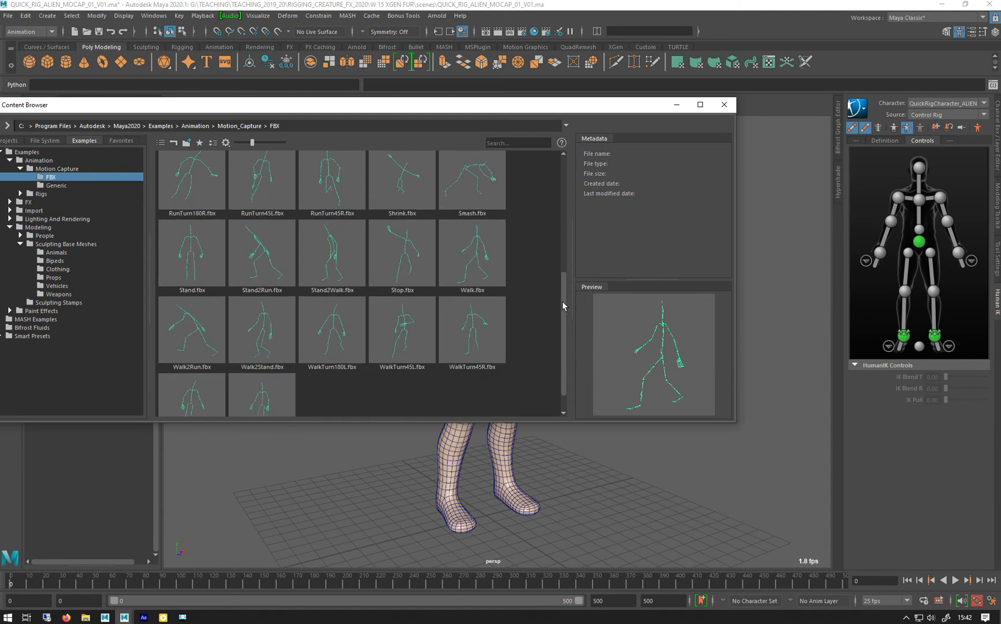
pyautogui.scroll(-3)
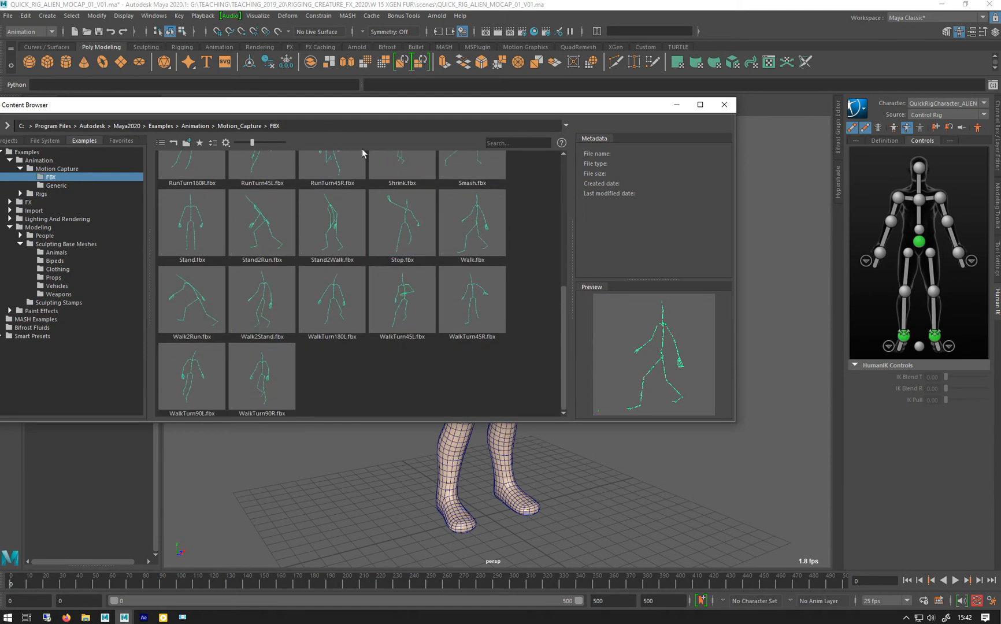
pyautogui.click(472, 222)
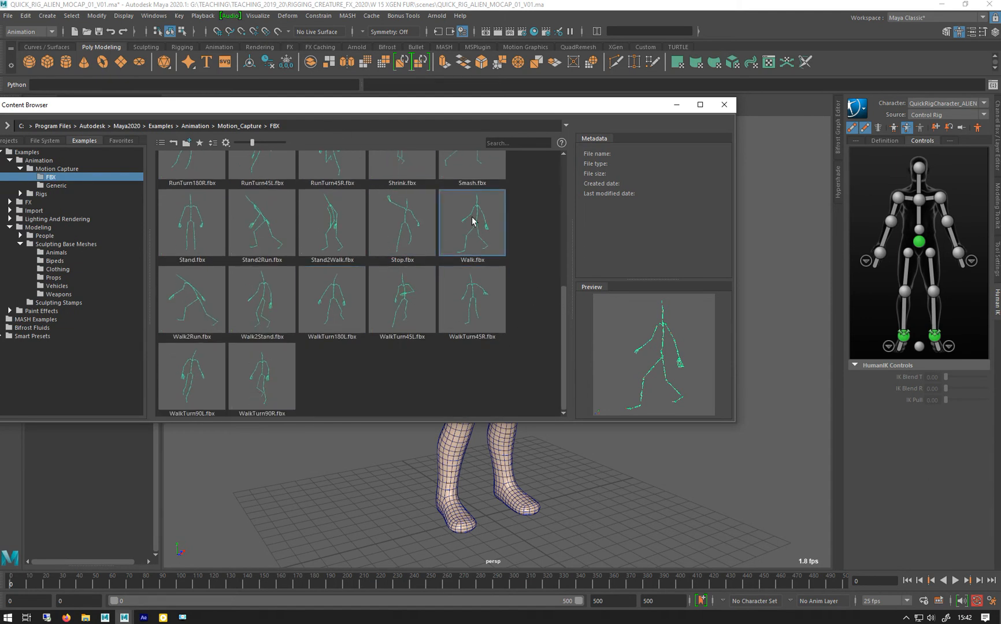
pyautogui.click(472, 222)
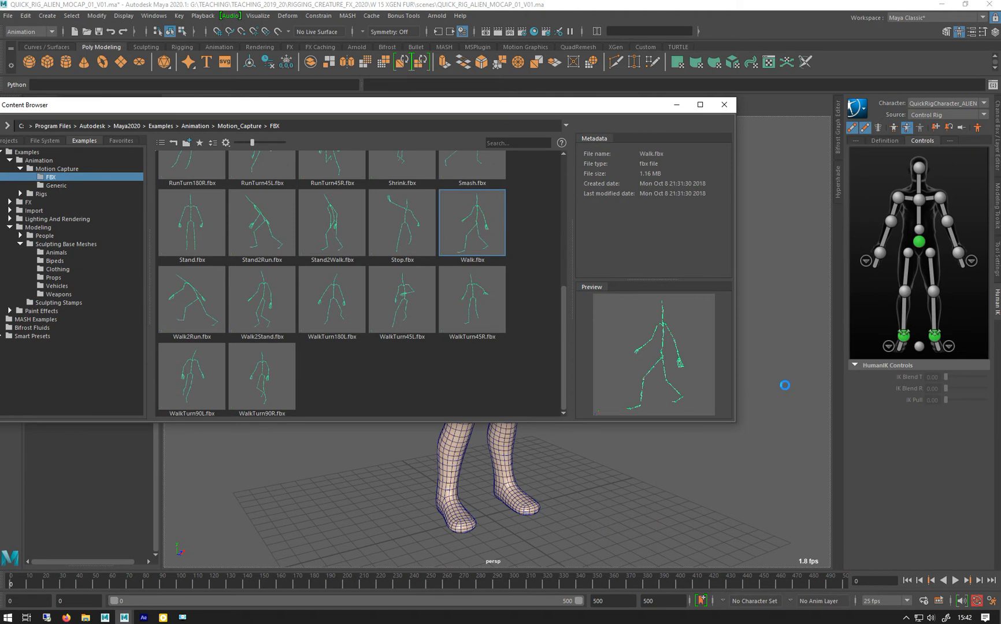
pyautogui.moveTo(667, 123)
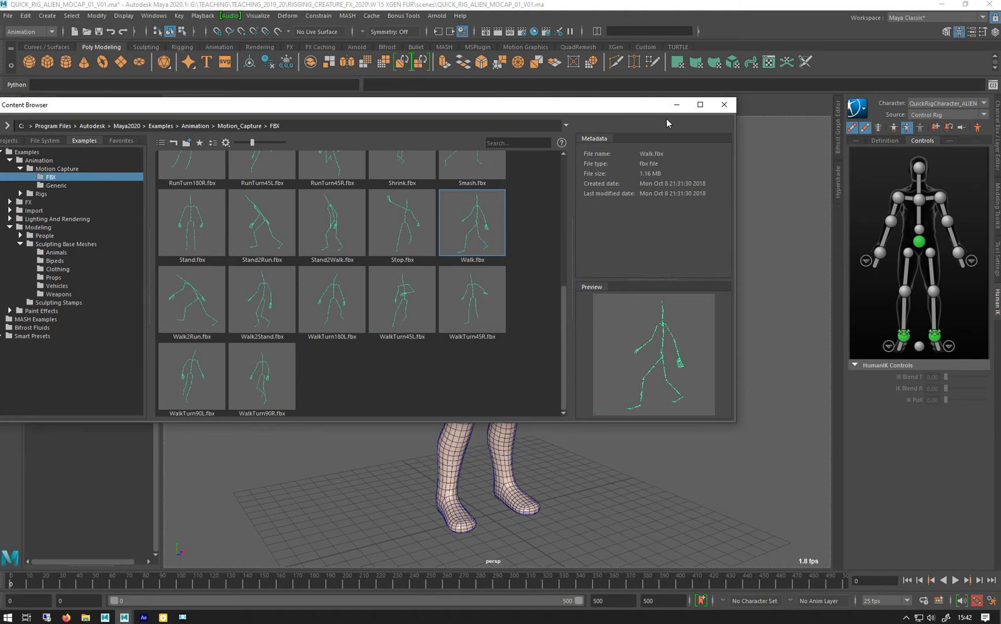
pyautogui.click(724, 104)
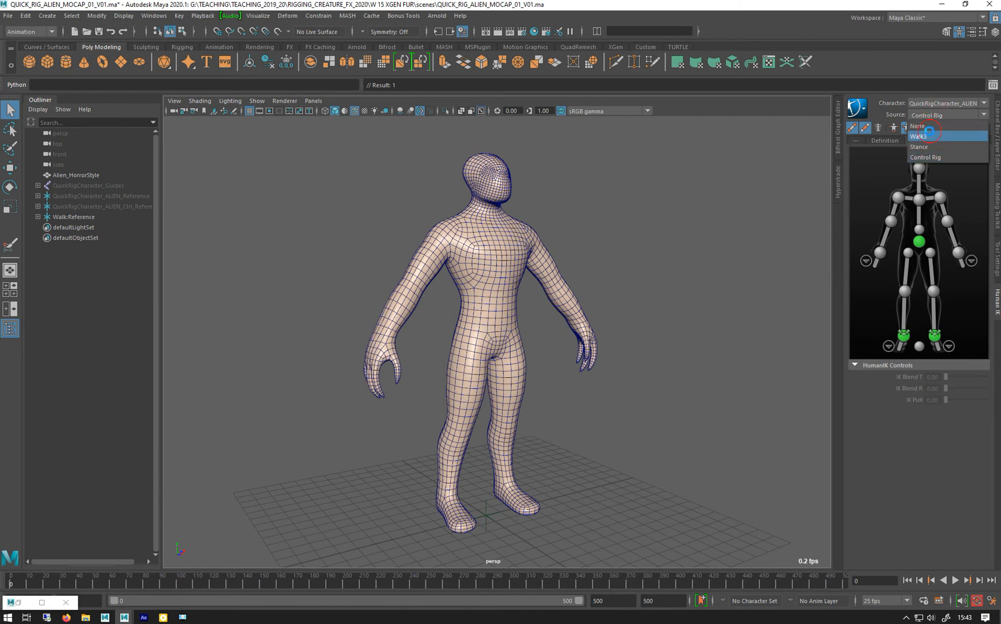
# Set the HumanIK Source to Walk3, play the walk, then rewind to frame one.
pyautogui.click(916, 135)
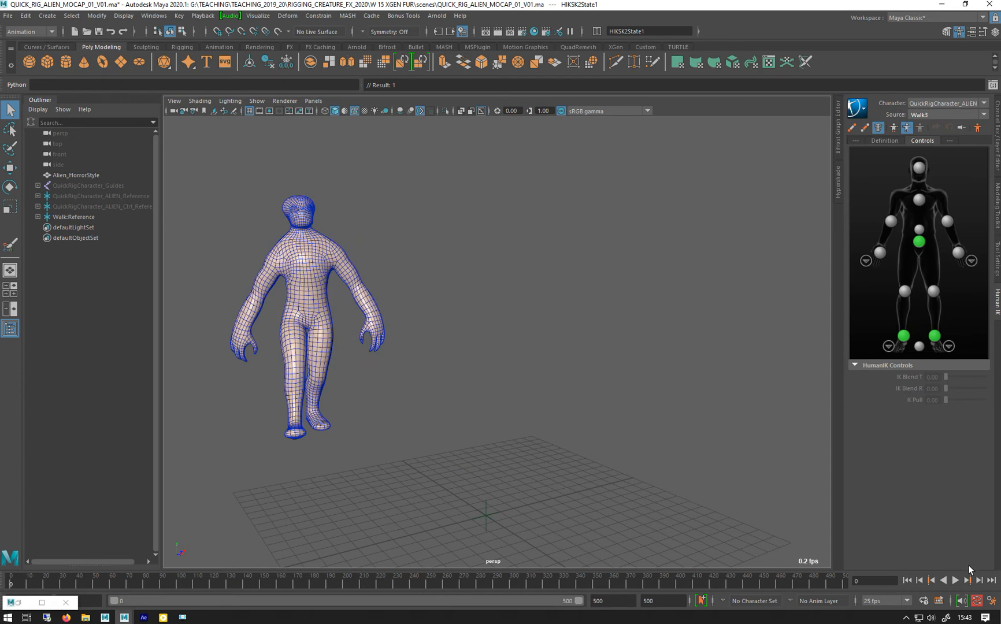
pyautogui.click(957, 581)
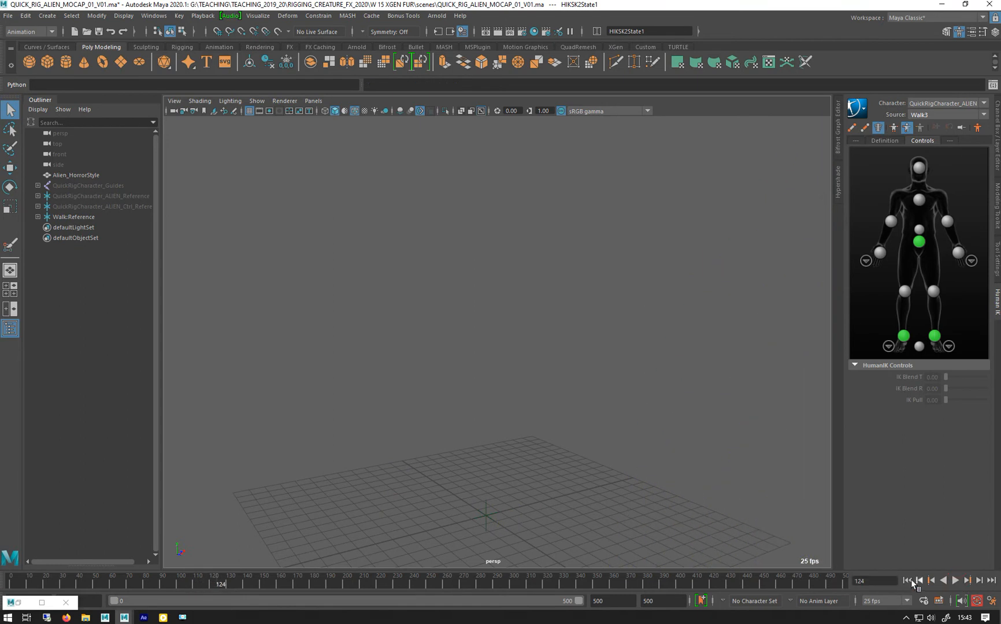
pyautogui.click(907, 580)
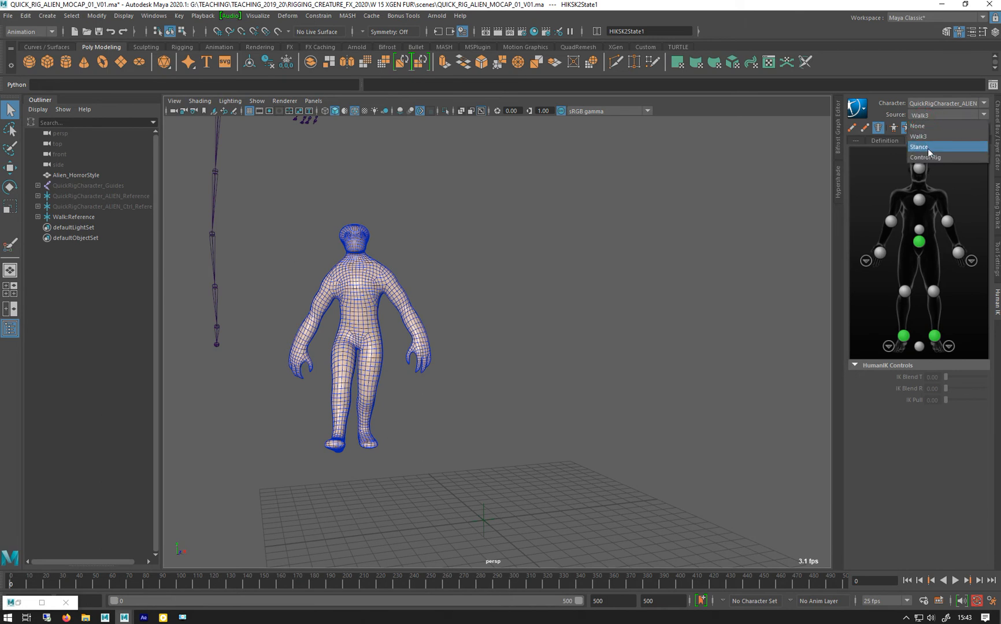
# Set the HumanIK Source back to Control Rig and orbit around the resting alien.
pyautogui.click(926, 157)
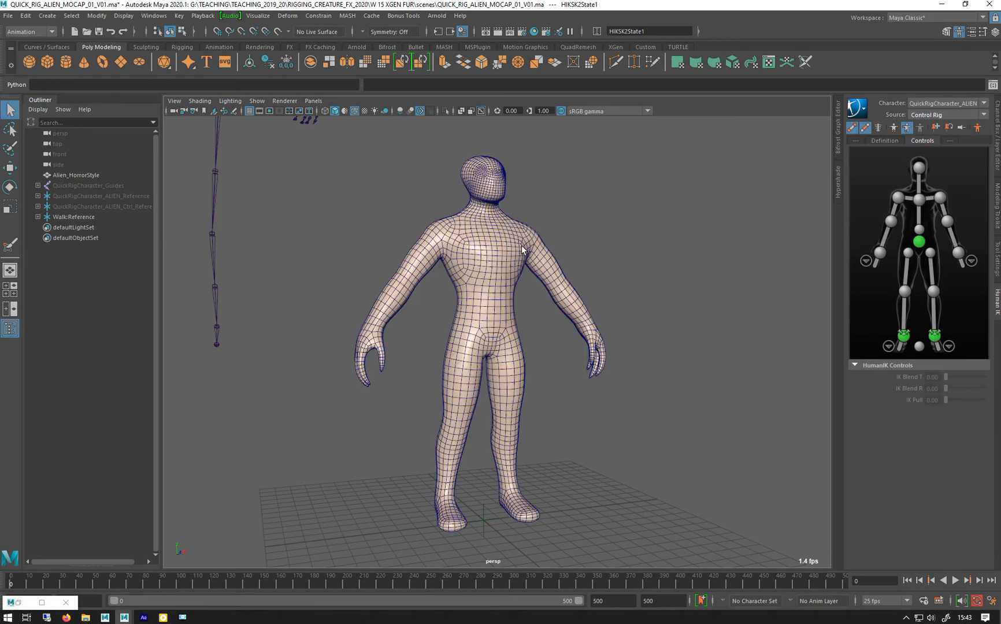
pyautogui.moveTo(844, 251)
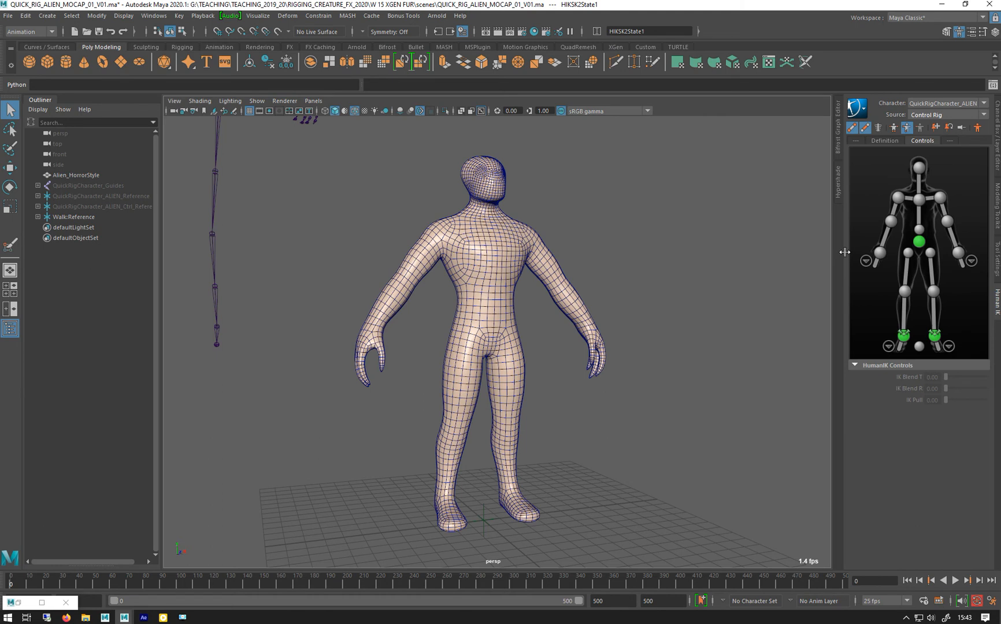
pyautogui.moveTo(453, 331)
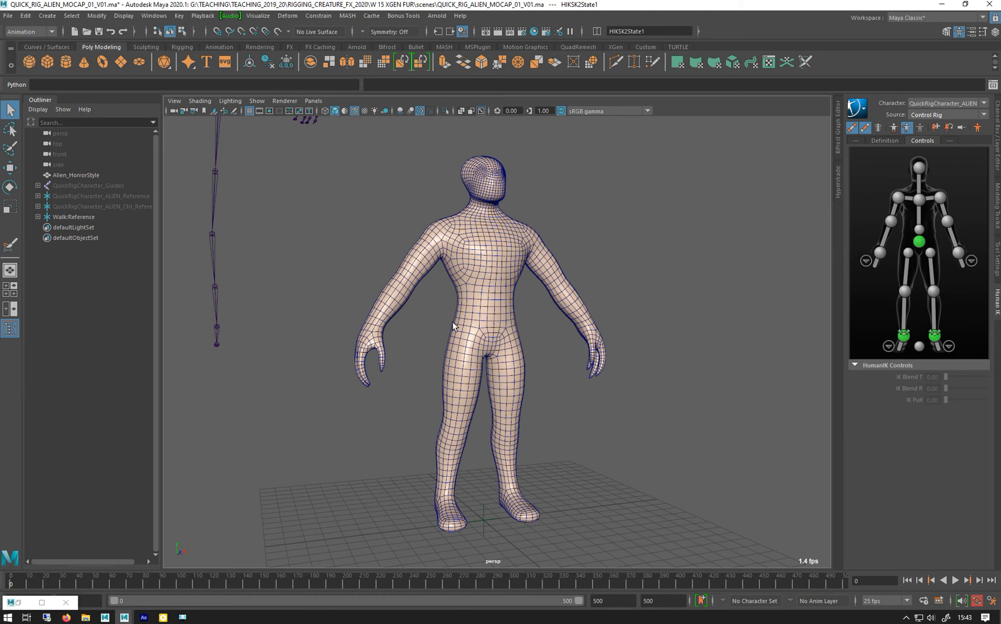
pyautogui.moveTo(474, 274)
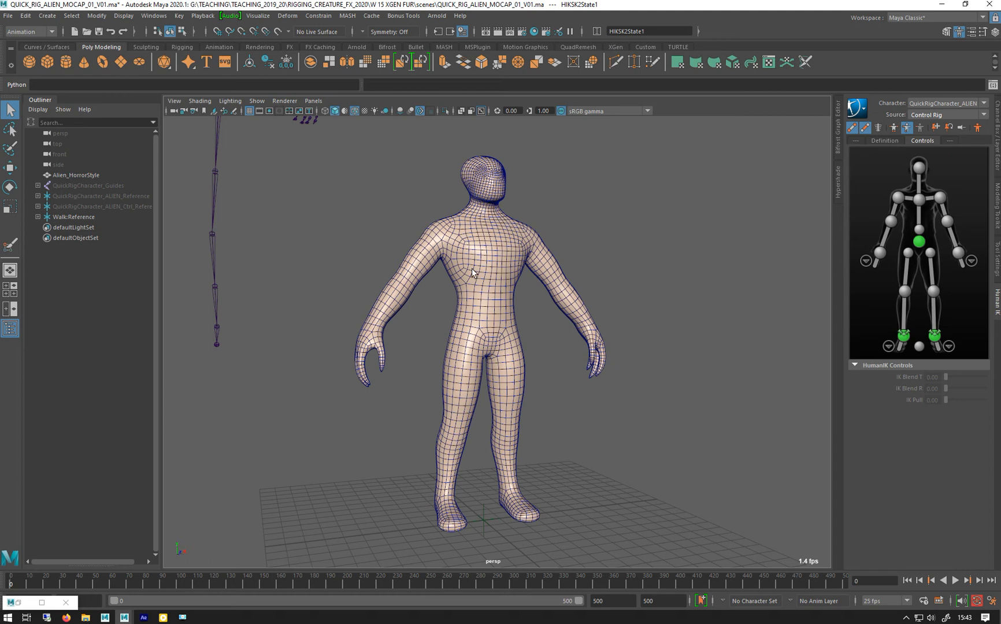
pyautogui.moveTo(417, 319)
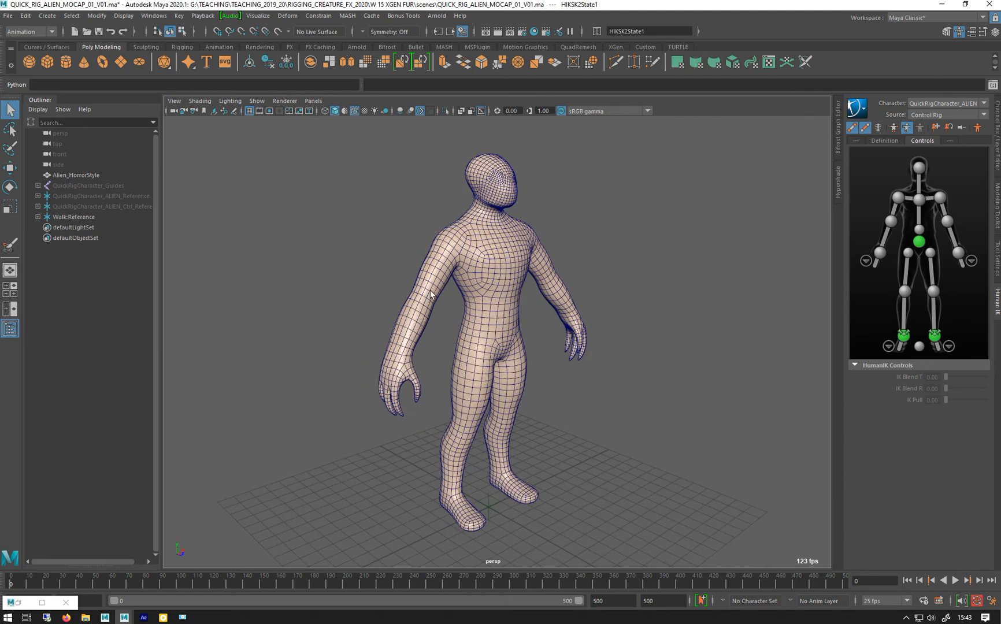
pyautogui.moveTo(431, 293); pyautogui.dragTo(422, 319)
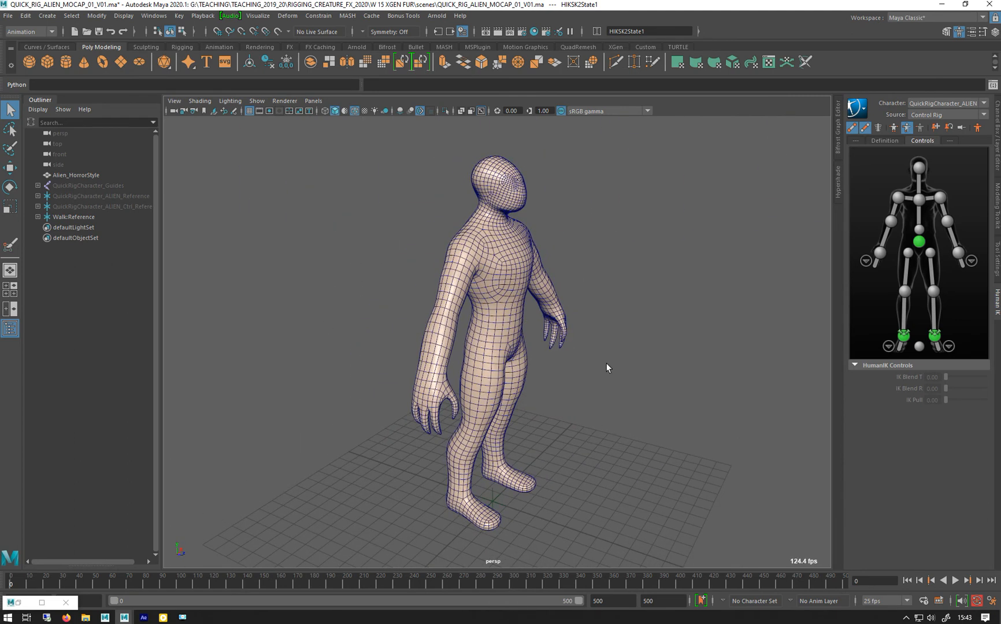
pyautogui.moveTo(606, 368); pyautogui.dragTo(431, 304)
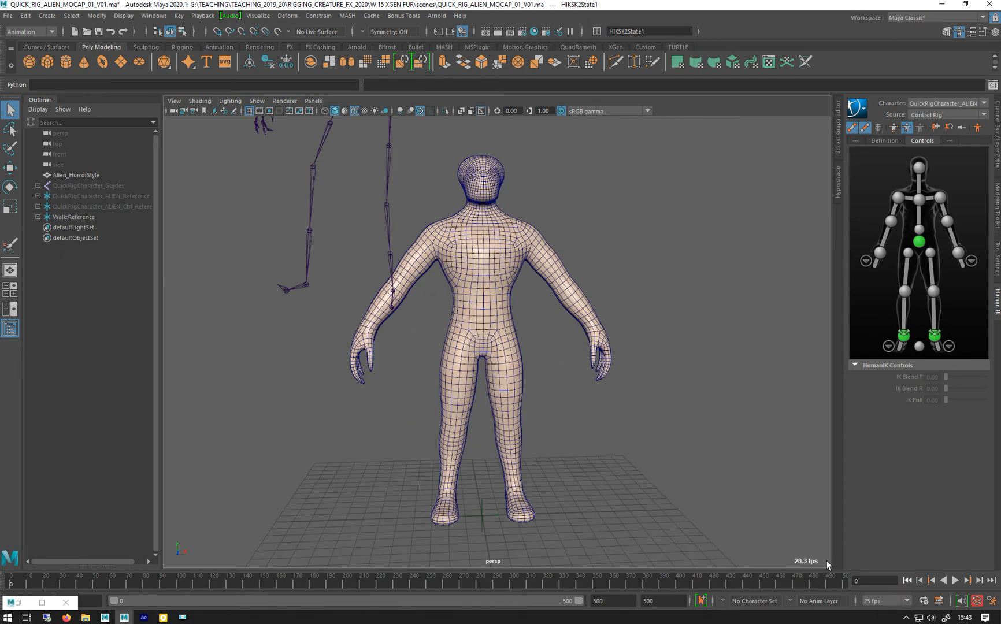
# Duplicate Alien_HorrorStyle, then set the HumanIK Source to Walk3 and play.
pyautogui.click(75, 175)
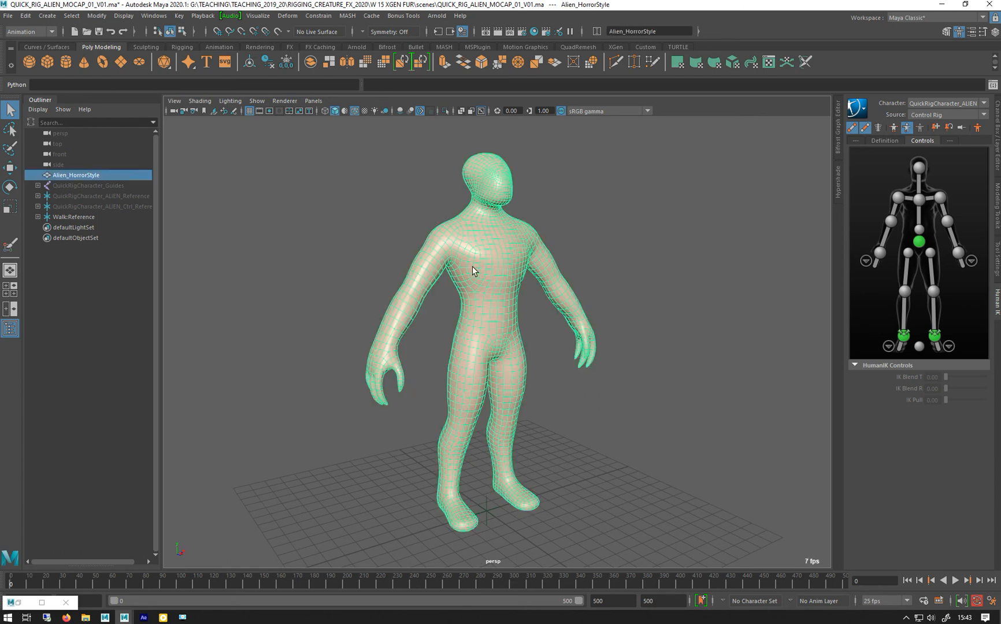
pyautogui.press('ctrl+d')
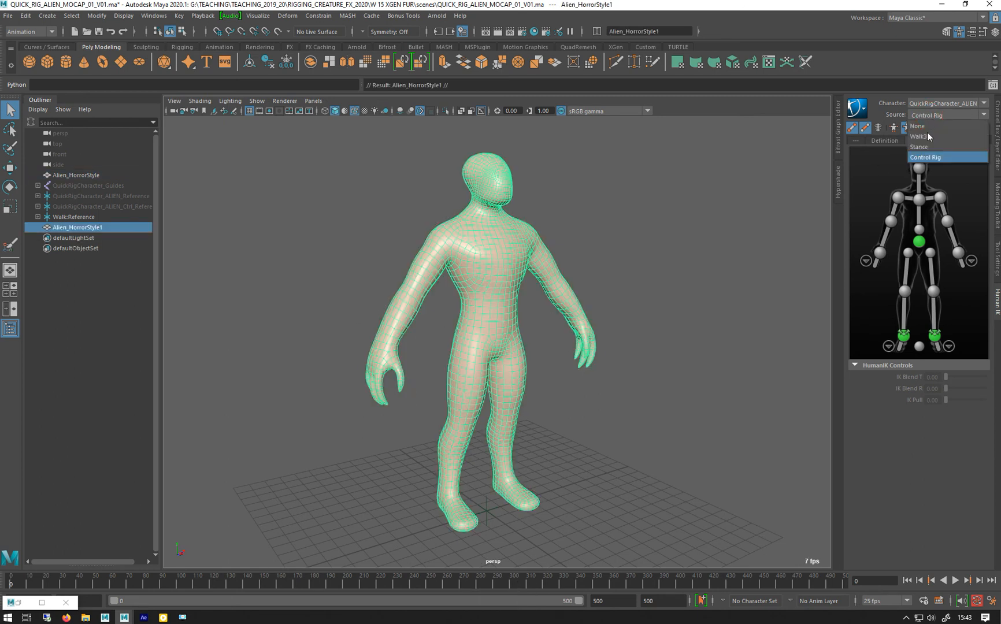
pyautogui.click(917, 137)
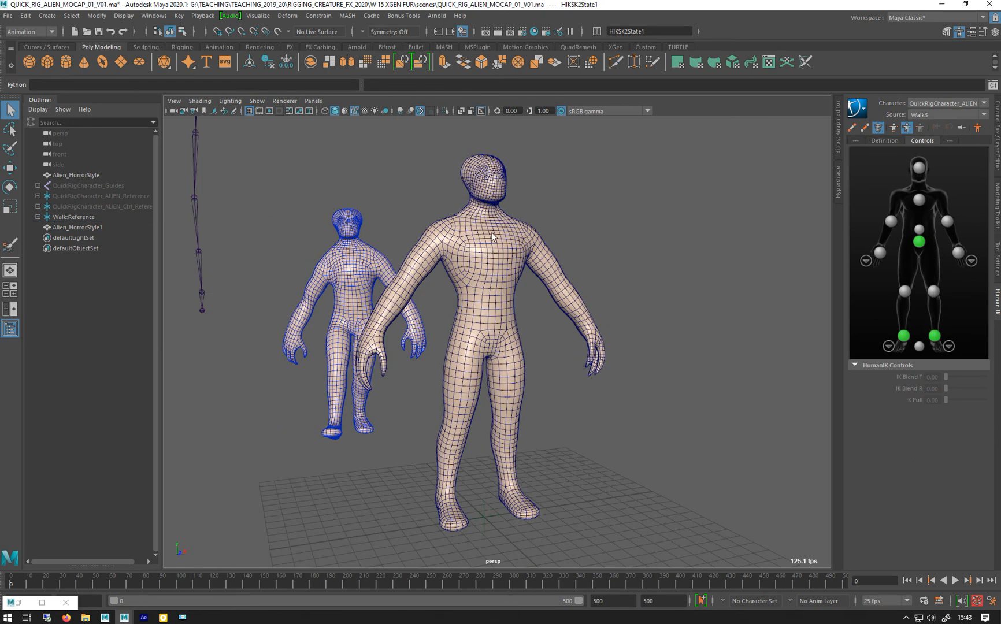
pyautogui.click(961, 578)
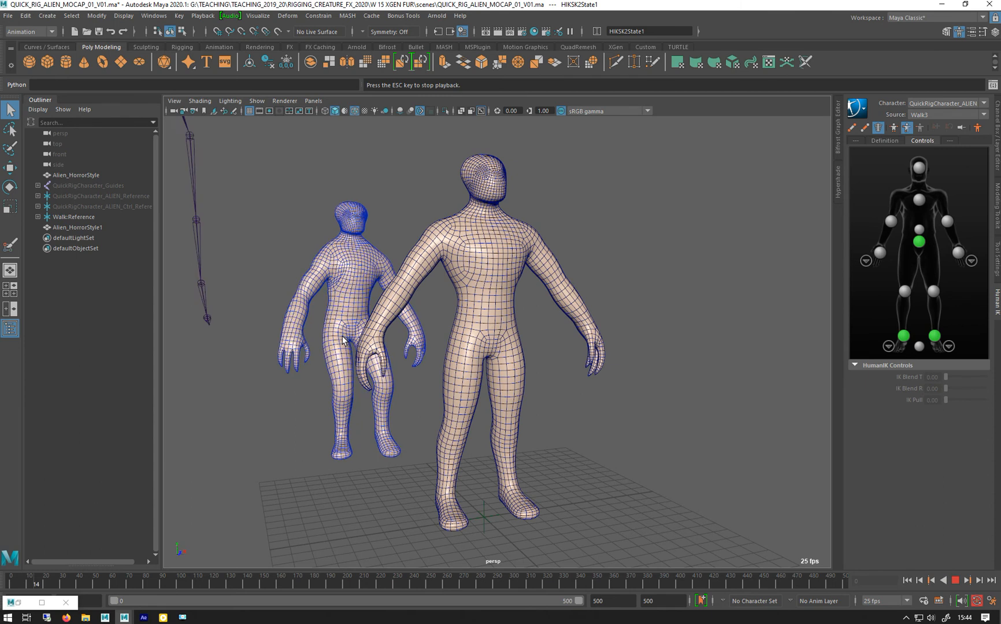